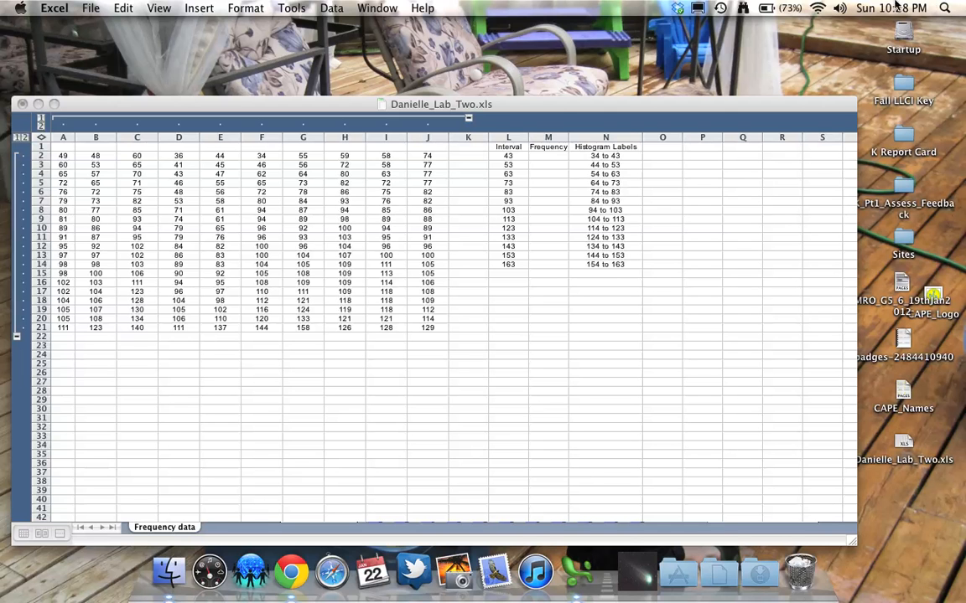
- Review the empty Frequency cells, the raw scores A2:J21 and the Histogram Labels column
left_click_drag(547, 154, 546, 265)
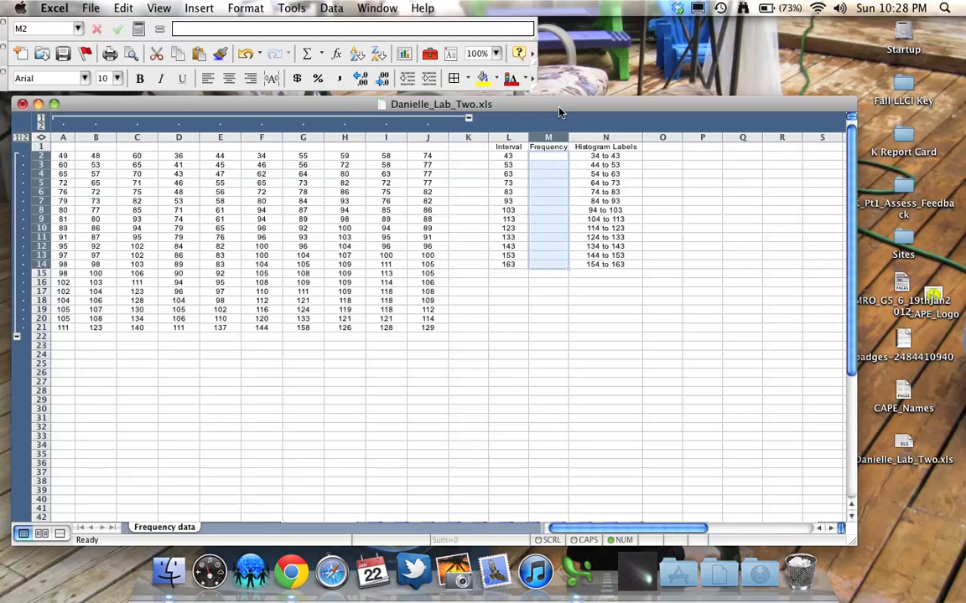
mouse_move(282, 194)
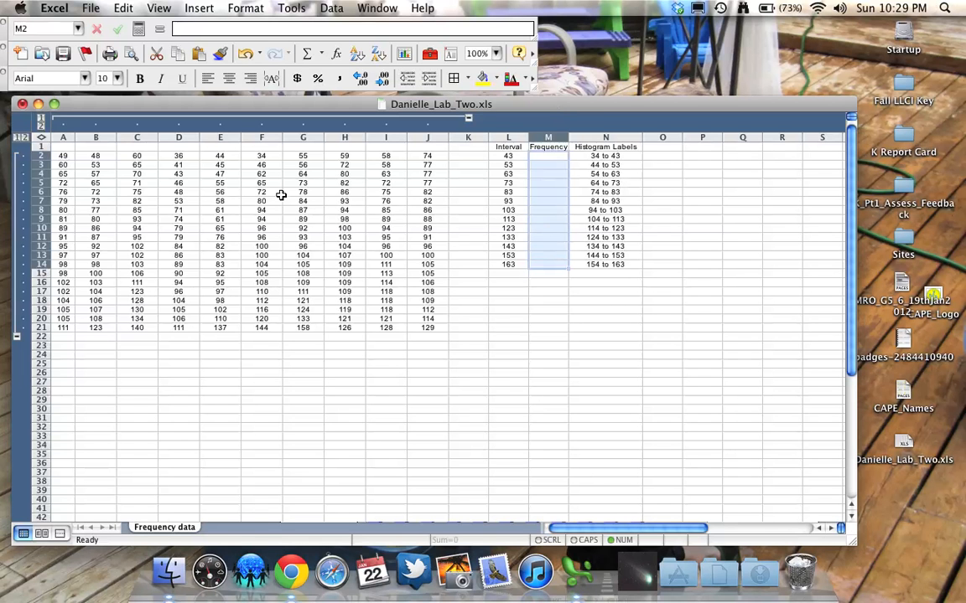
mouse_move(473, 308)
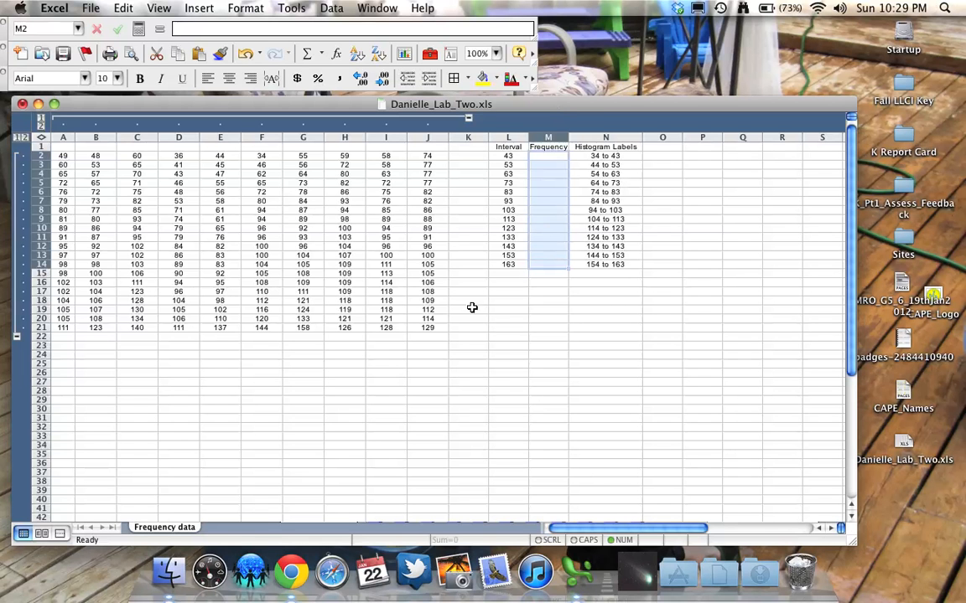
left_click(62, 164)
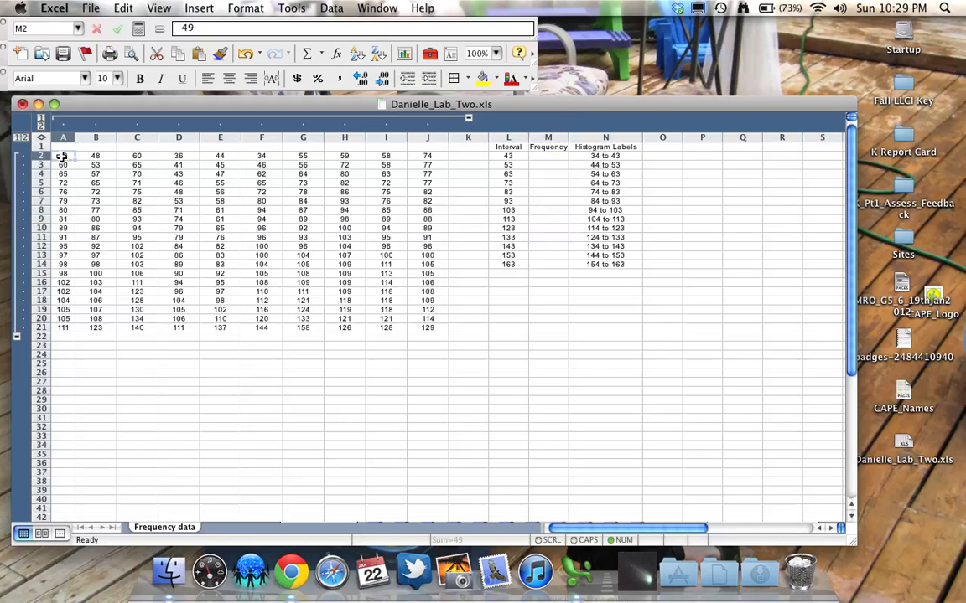
left_click_drag(64, 154, 427, 327)
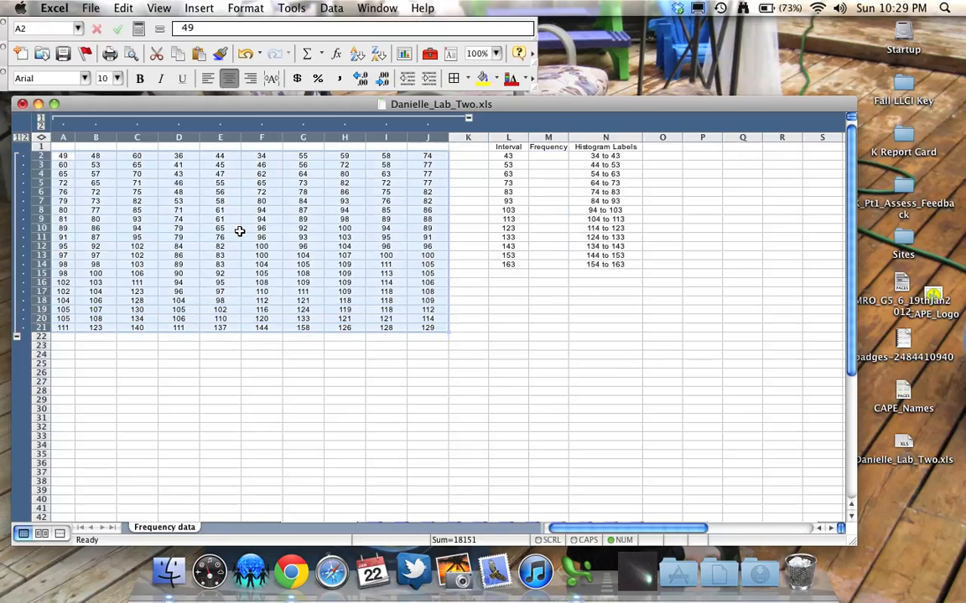
mouse_move(332, 231)
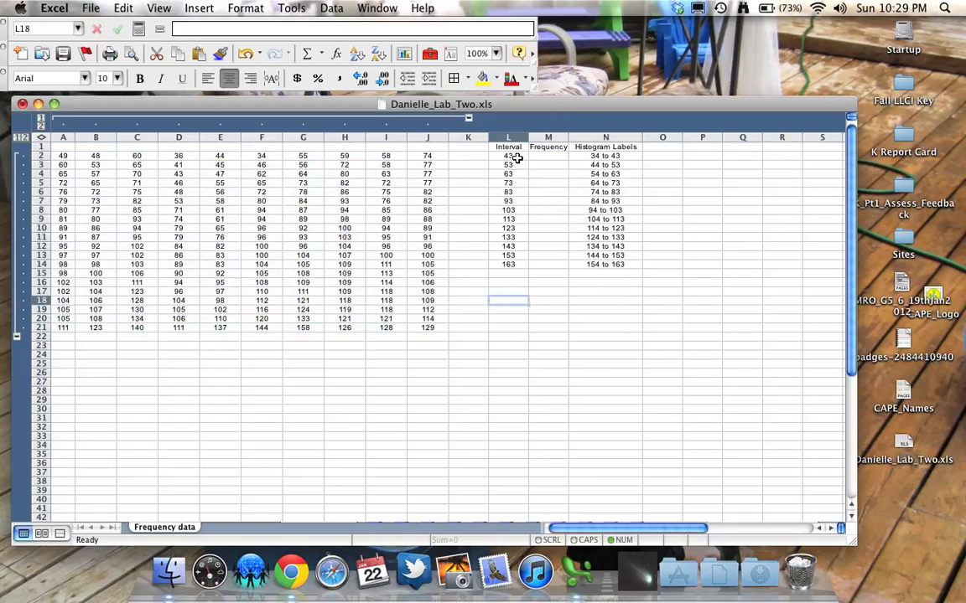
mouse_move(520, 157)
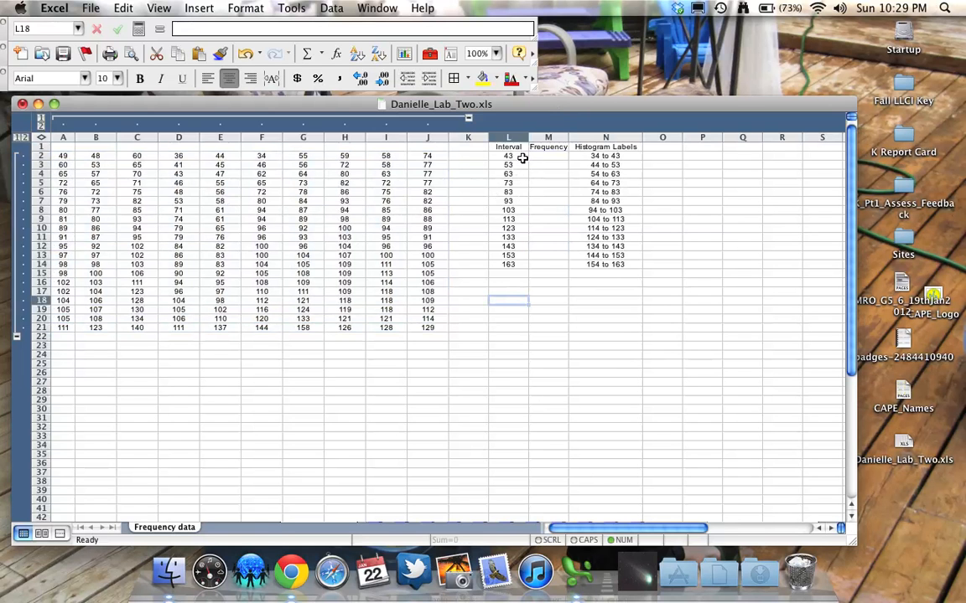
mouse_move(376, 158)
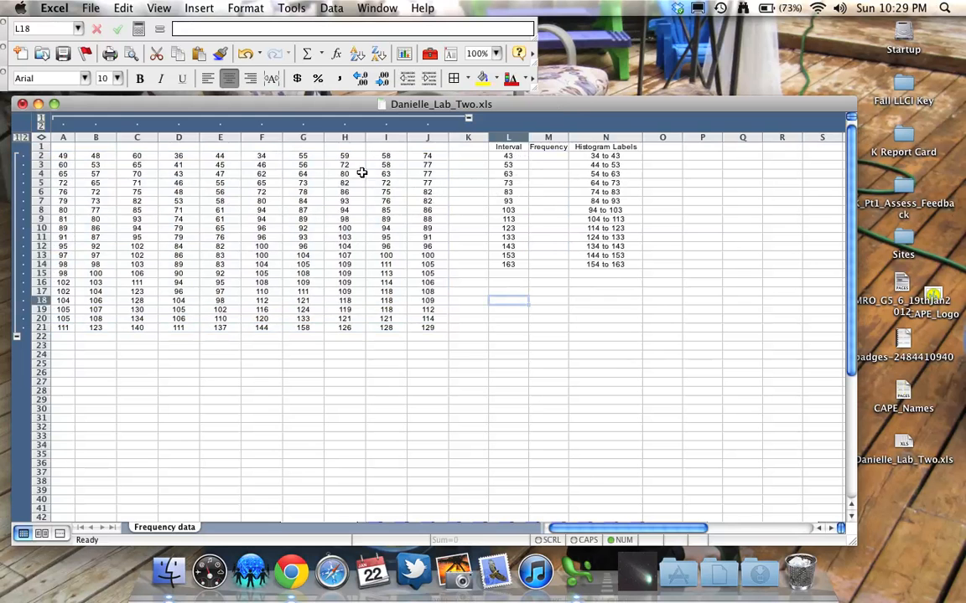
mouse_move(517, 194)
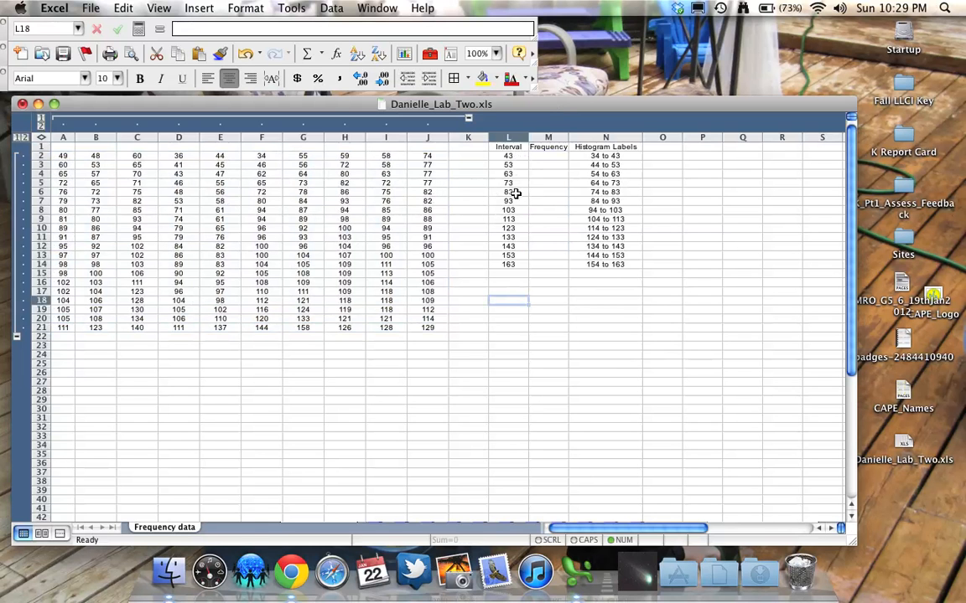
mouse_move(419, 166)
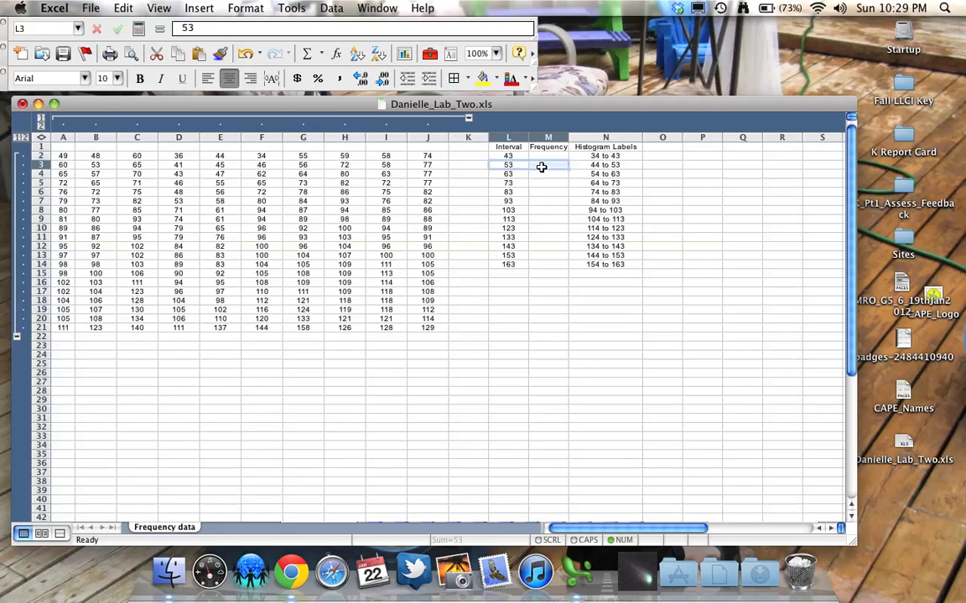
mouse_move(523, 177)
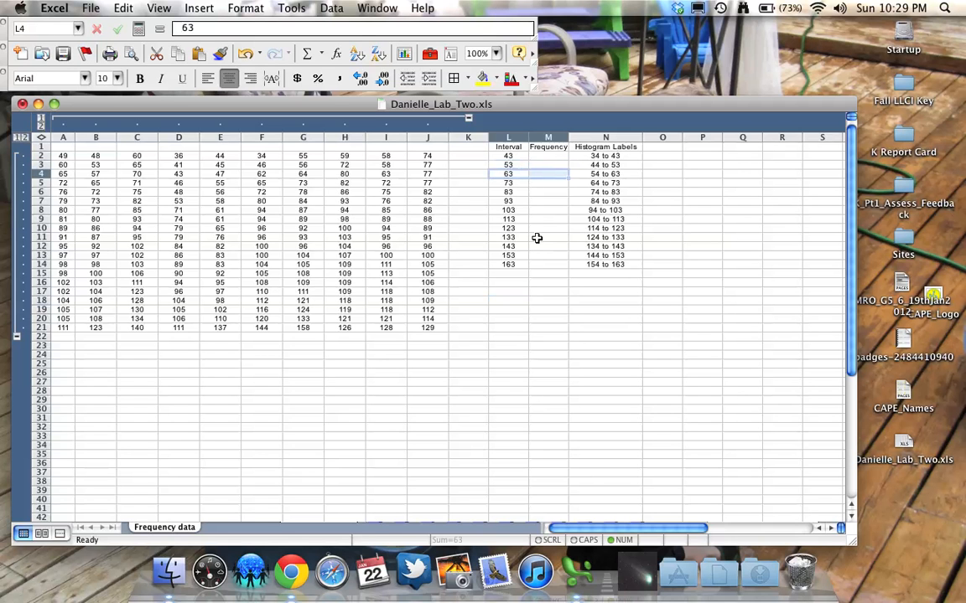
left_click(604, 156)
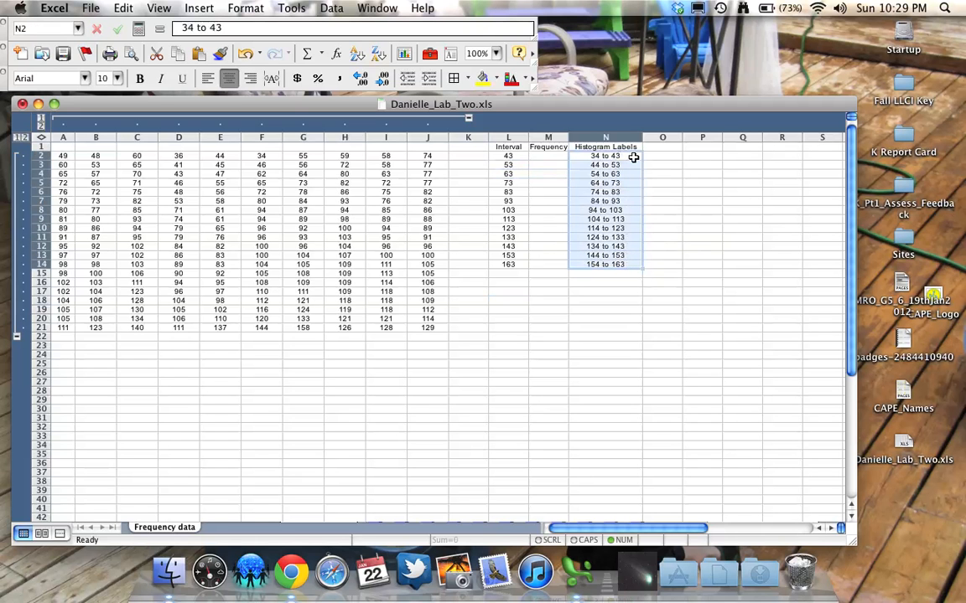
mouse_move(580, 187)
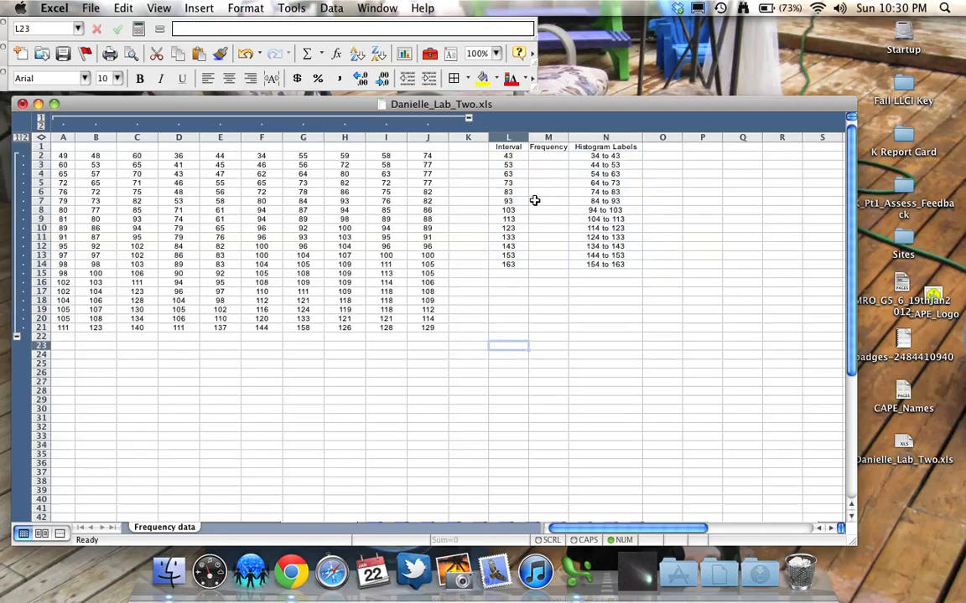
- With Frequency cells M2:M14 selected, insert a FREQUENCY function via the function chooser
left_click(546, 155)
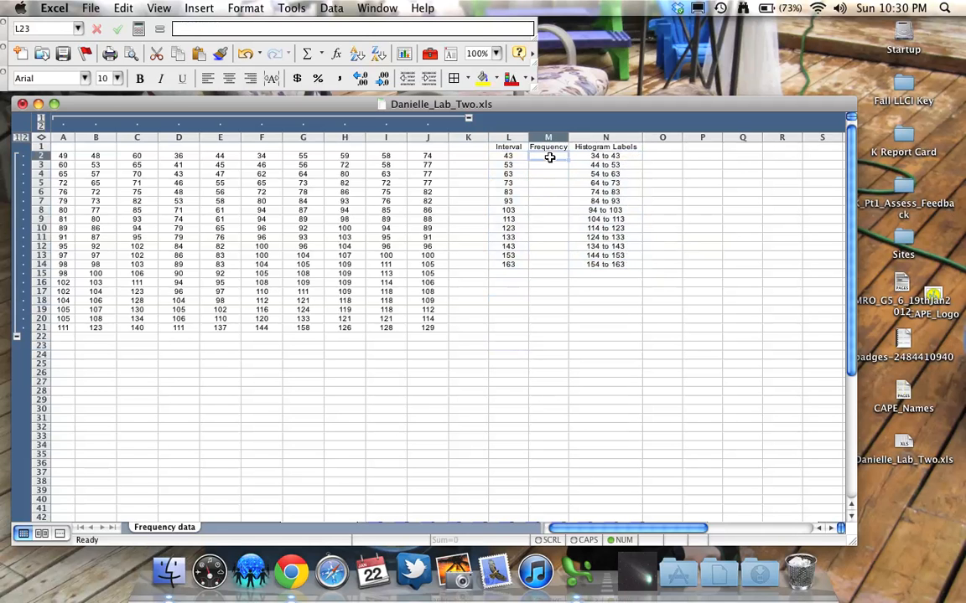
left_click_drag(547, 156, 546, 228)
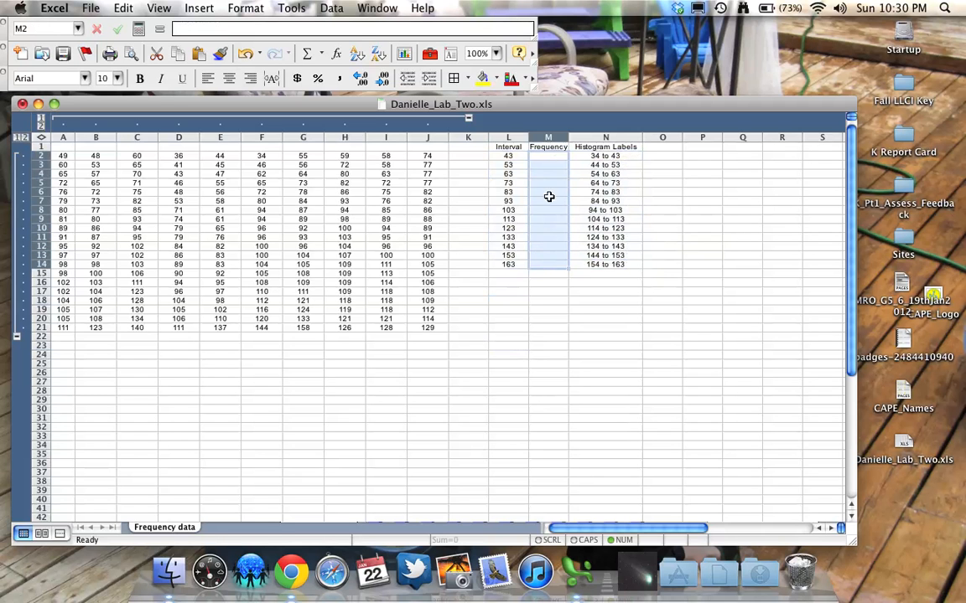
mouse_move(502, 158)
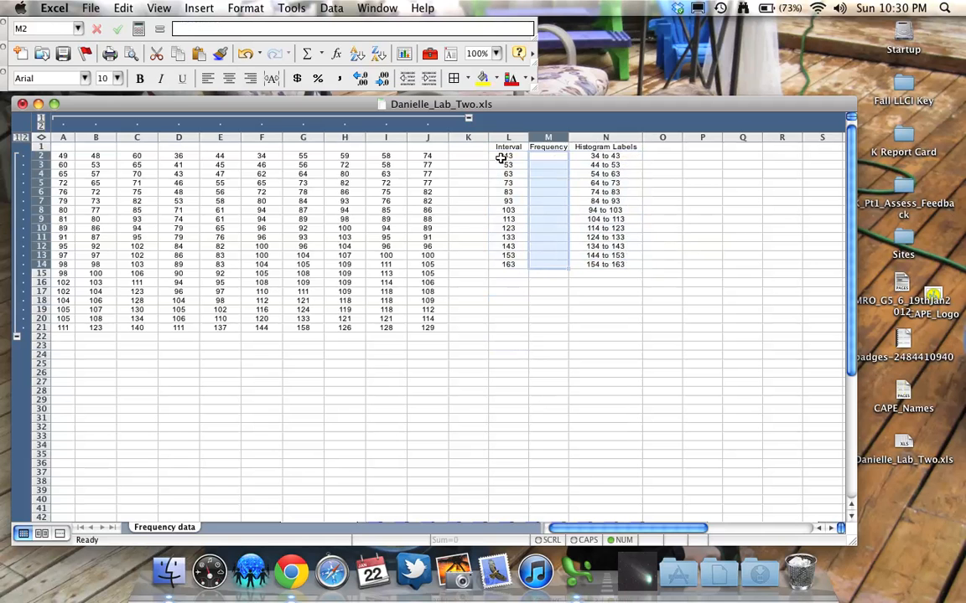
mouse_move(547, 258)
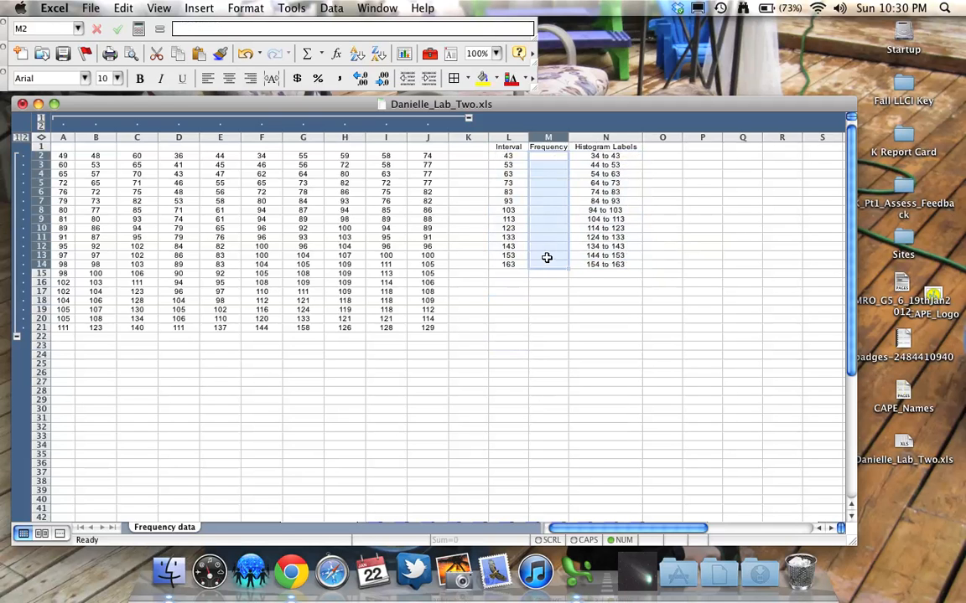
mouse_move(546, 161)
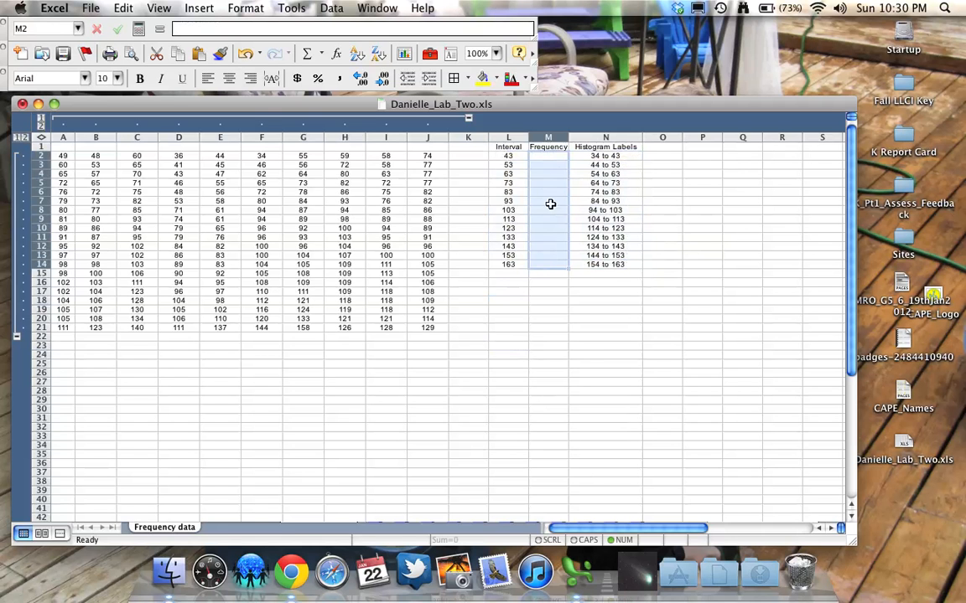
mouse_move(554, 231)
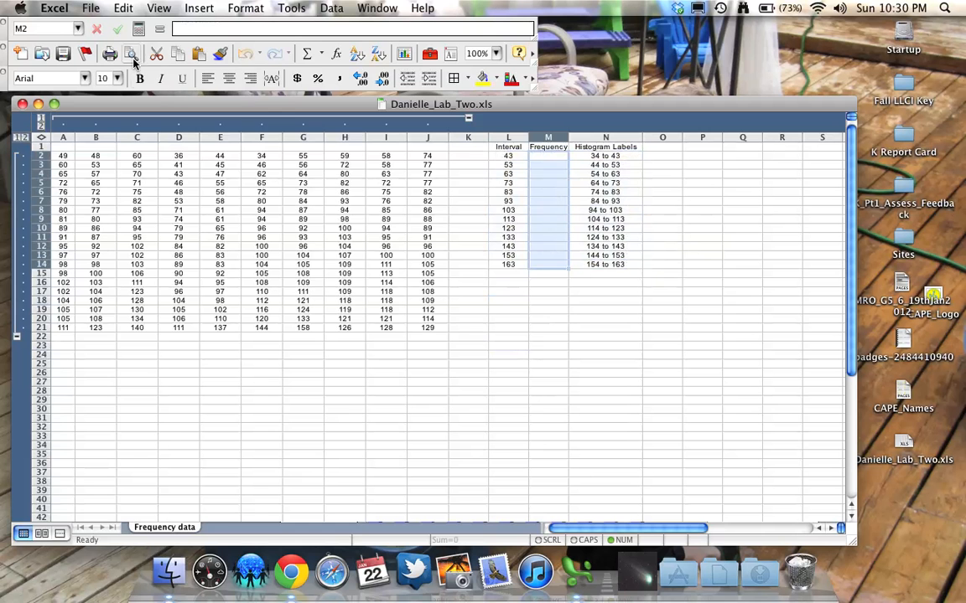
left_click(198, 7)
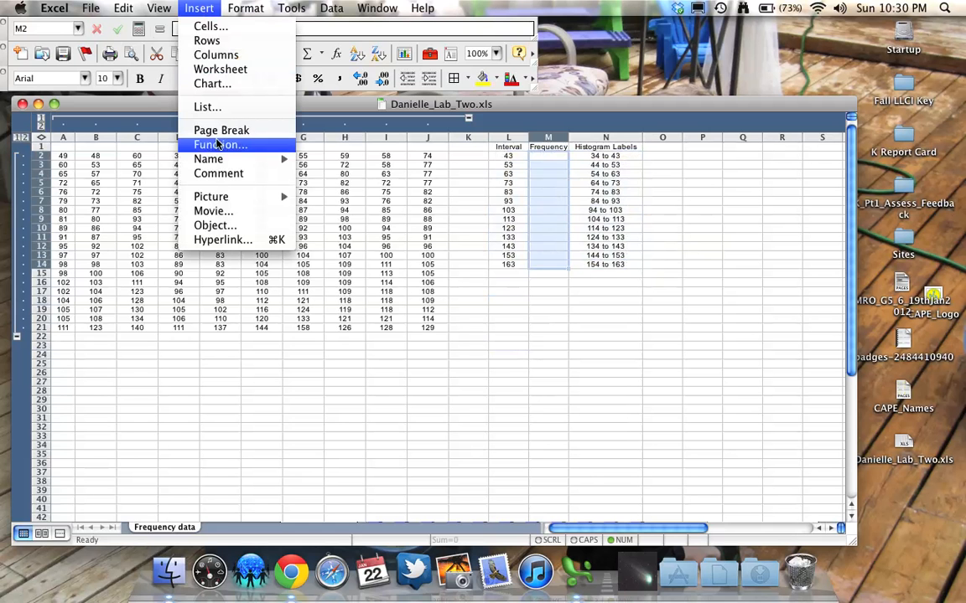
left_click(221, 144)
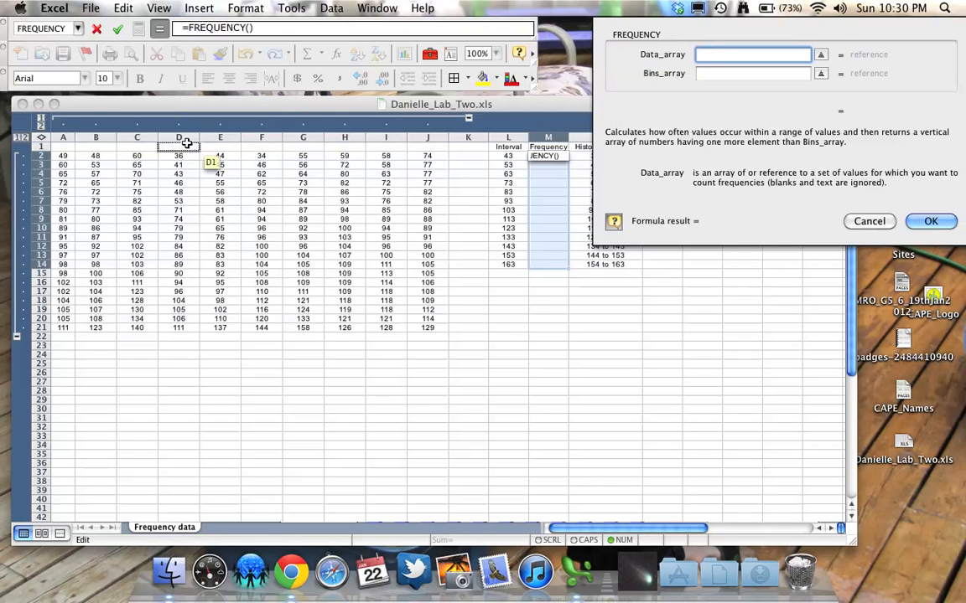
- Set Data_array to the scores A2:J21 and Bins_array to the Interval bins L2:L14
left_click_drag(63, 154, 220, 219)
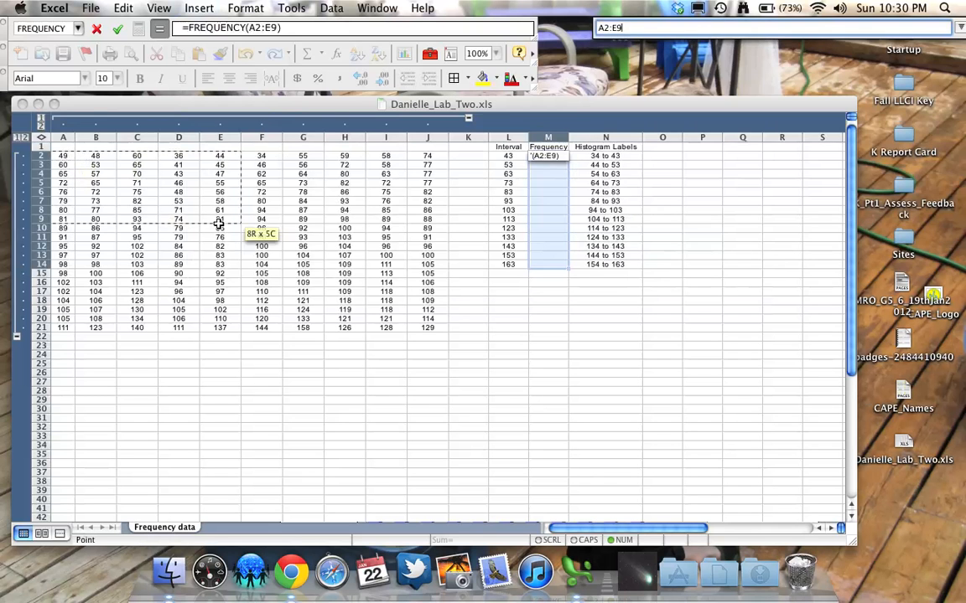
left_click_drag(219, 220, 410, 327)
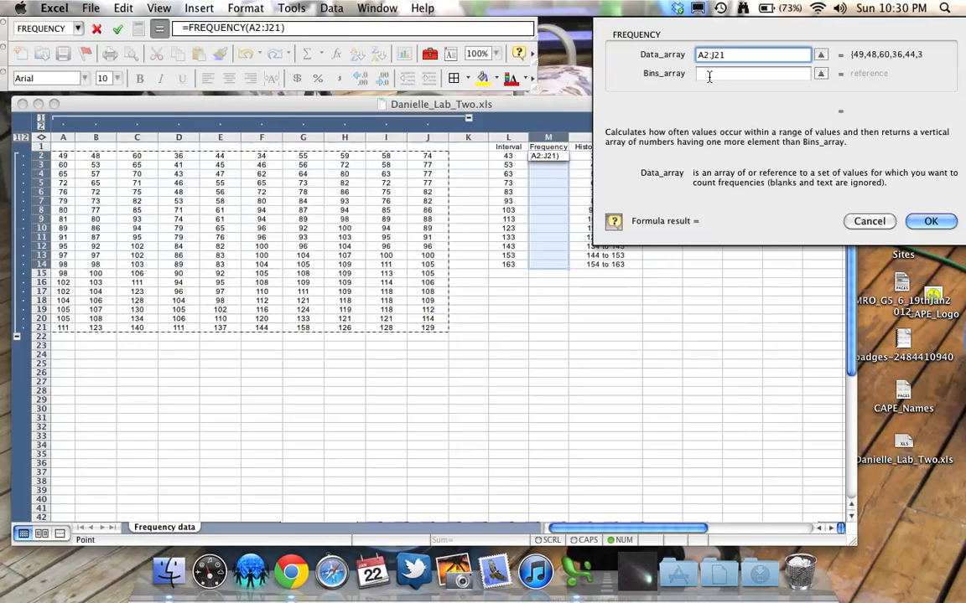
left_click(751, 74)
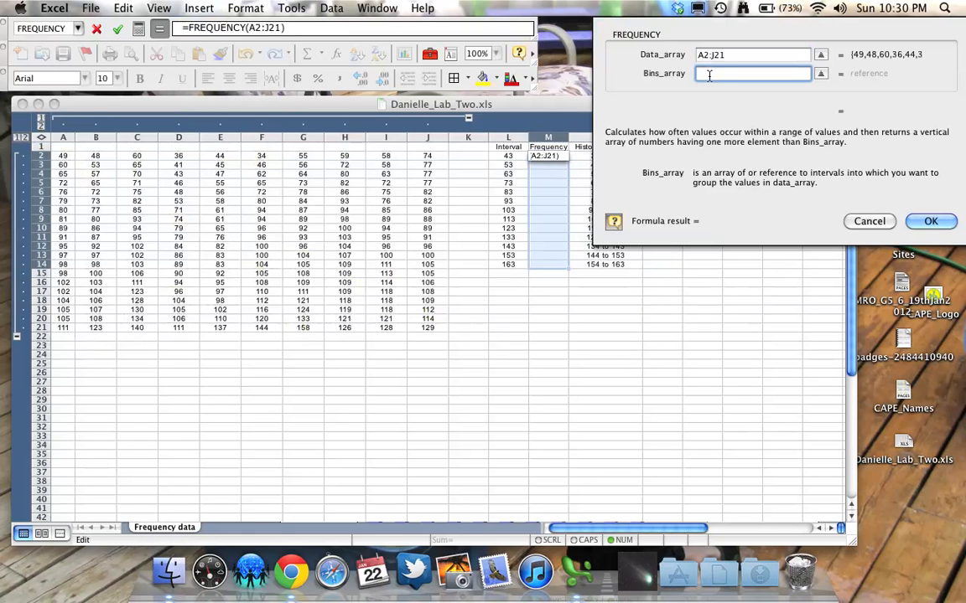
left_click(509, 154)
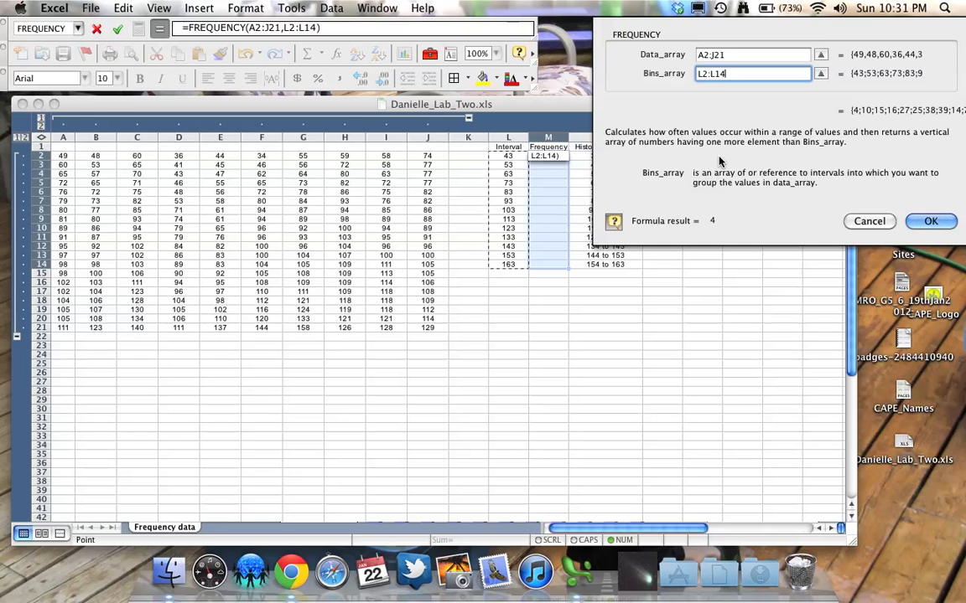
left_click(928, 221)
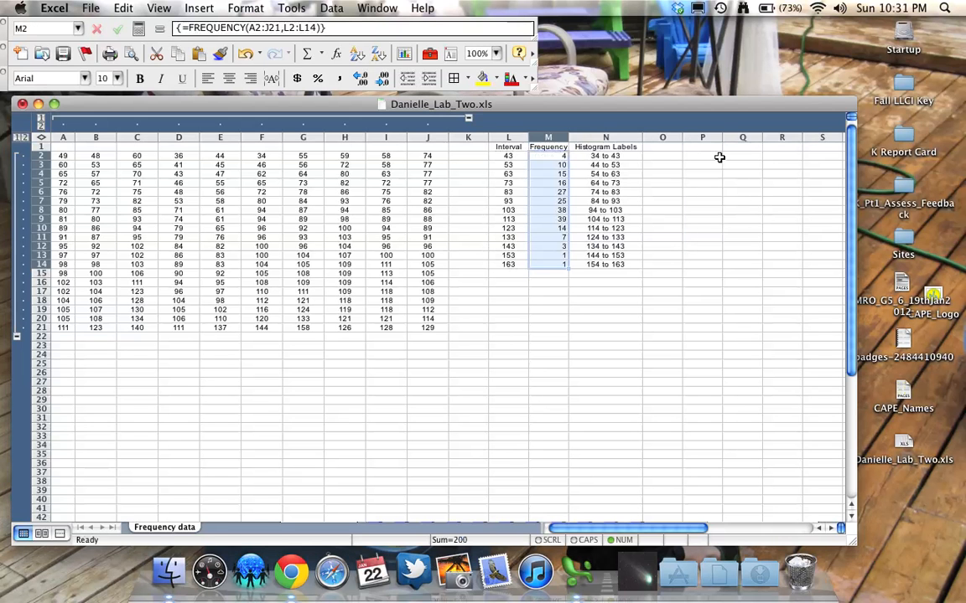
mouse_move(554, 205)
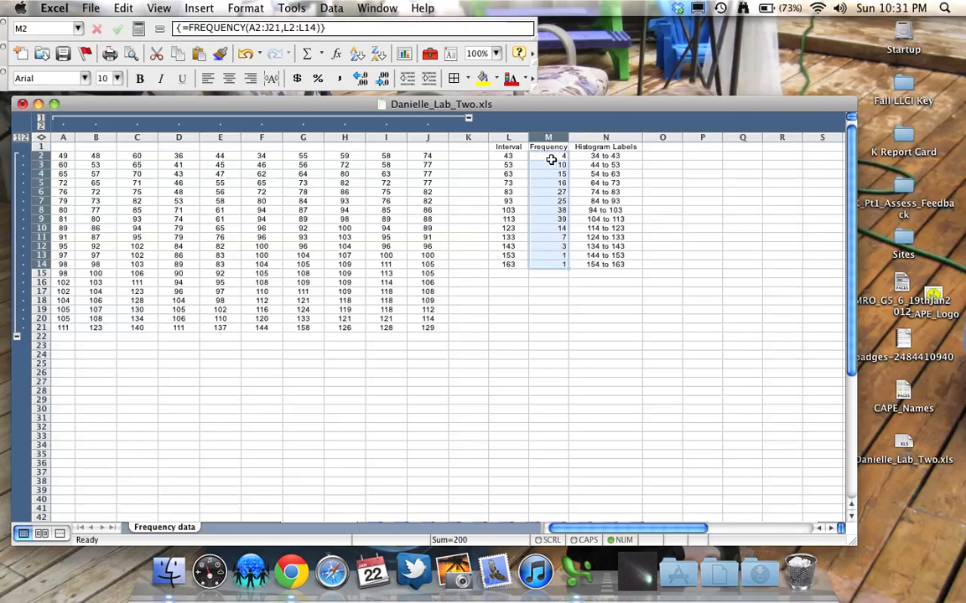
mouse_move(562, 231)
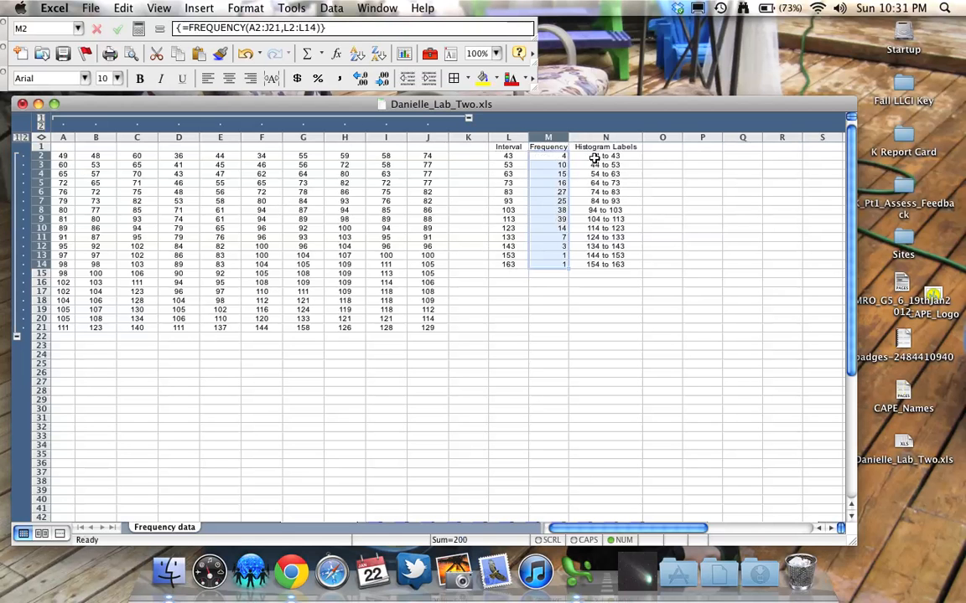
left_click(547, 154)
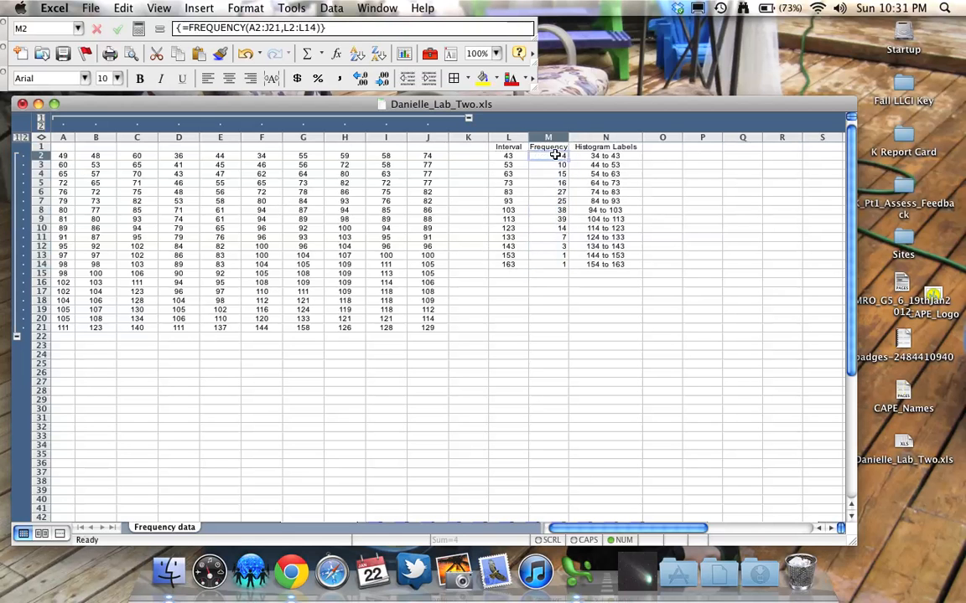
left_click_drag(547, 154, 546, 269)
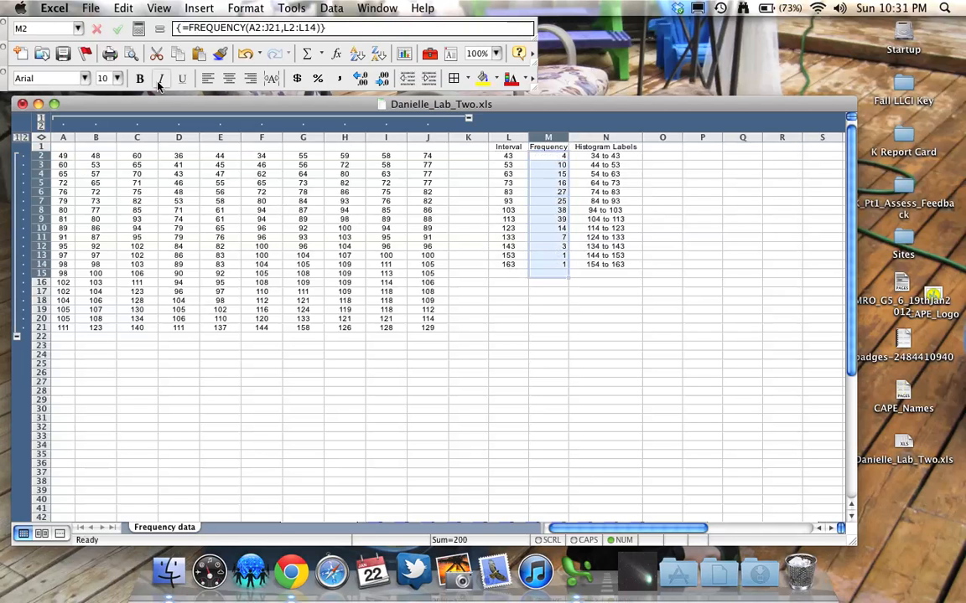
mouse_move(309, 52)
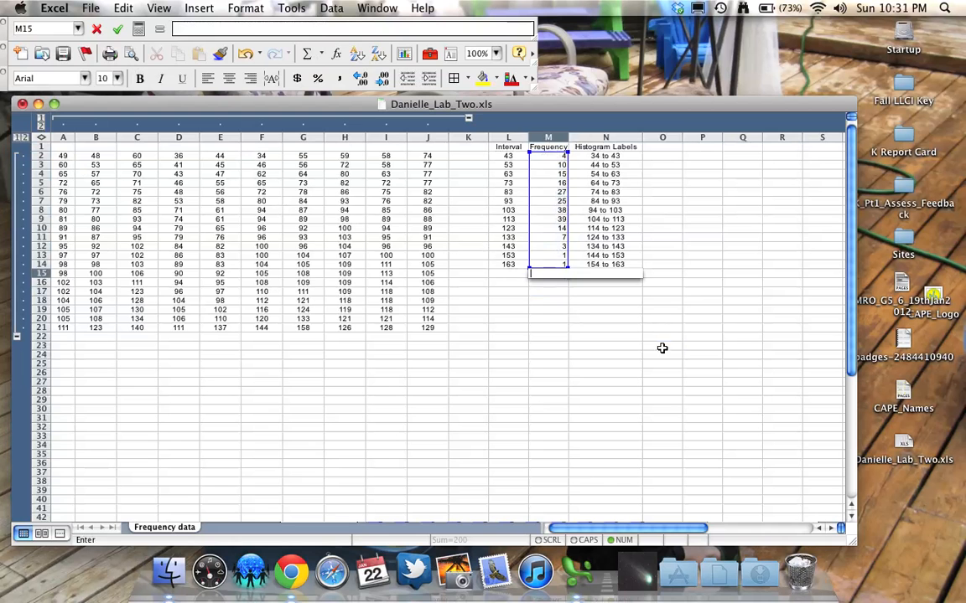
left_click(662, 345)
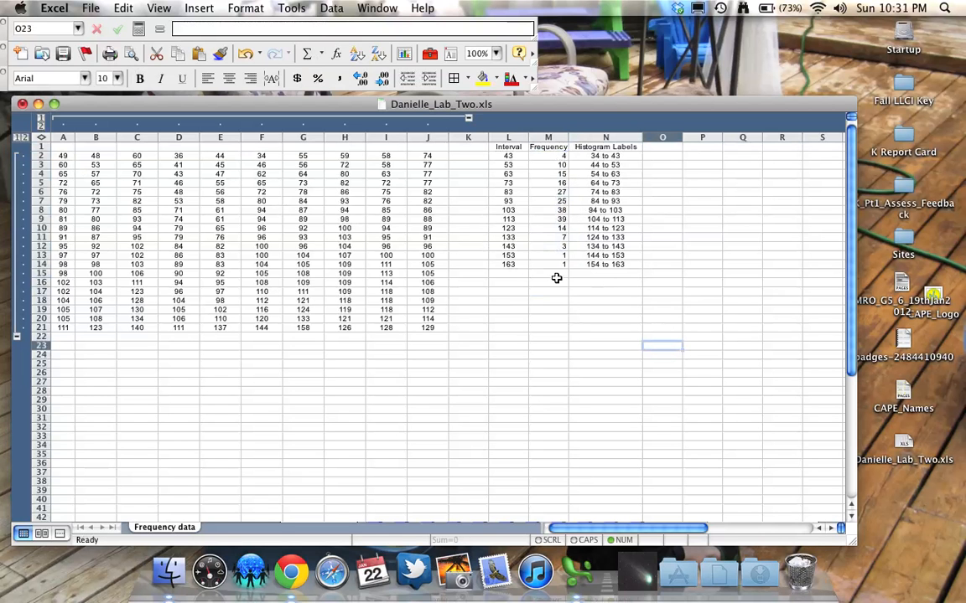
mouse_move(553, 300)
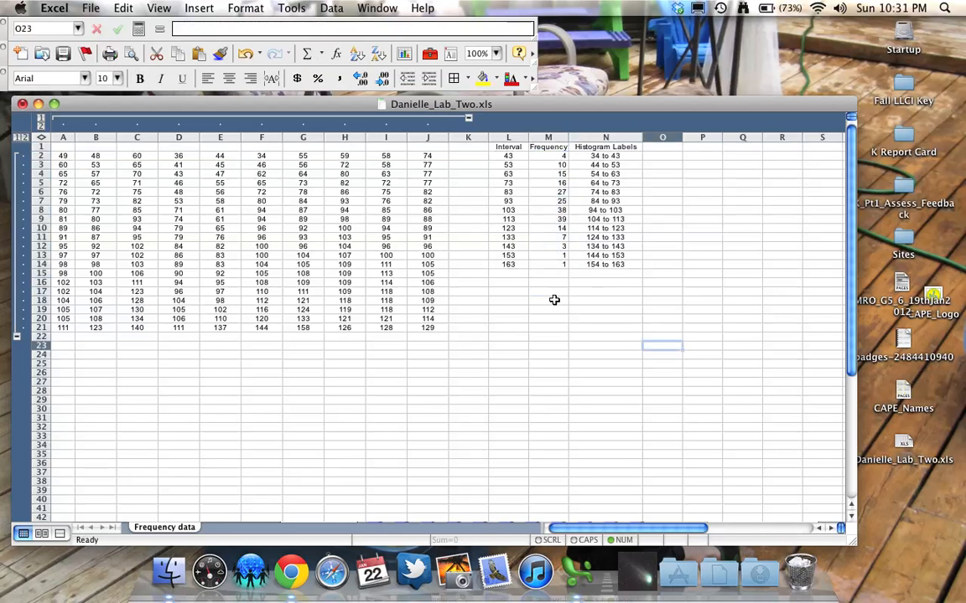
mouse_move(557, 154)
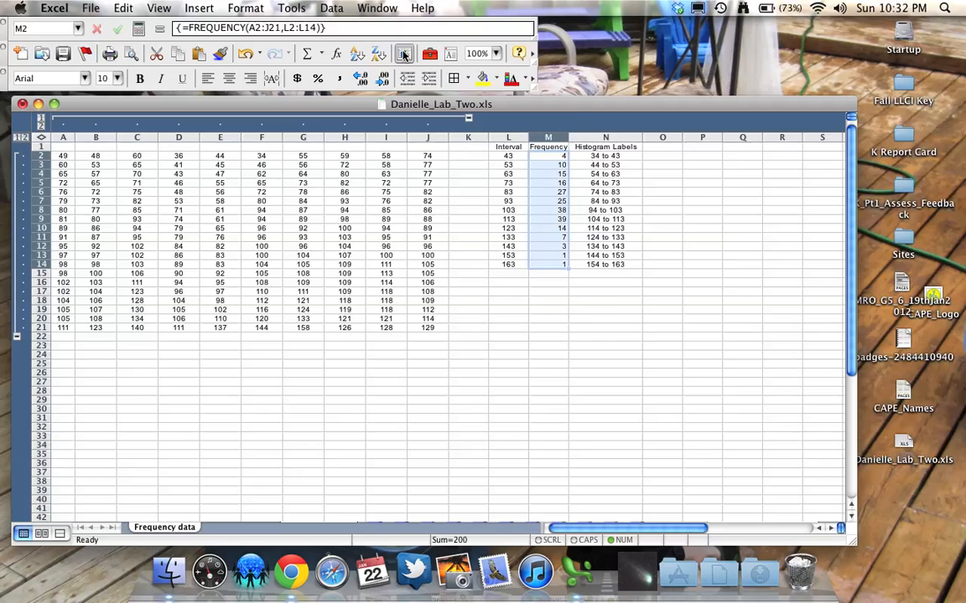
- Start a Column chart with the 3-D clustered sub-type from the frequency counts
left_click(404, 54)
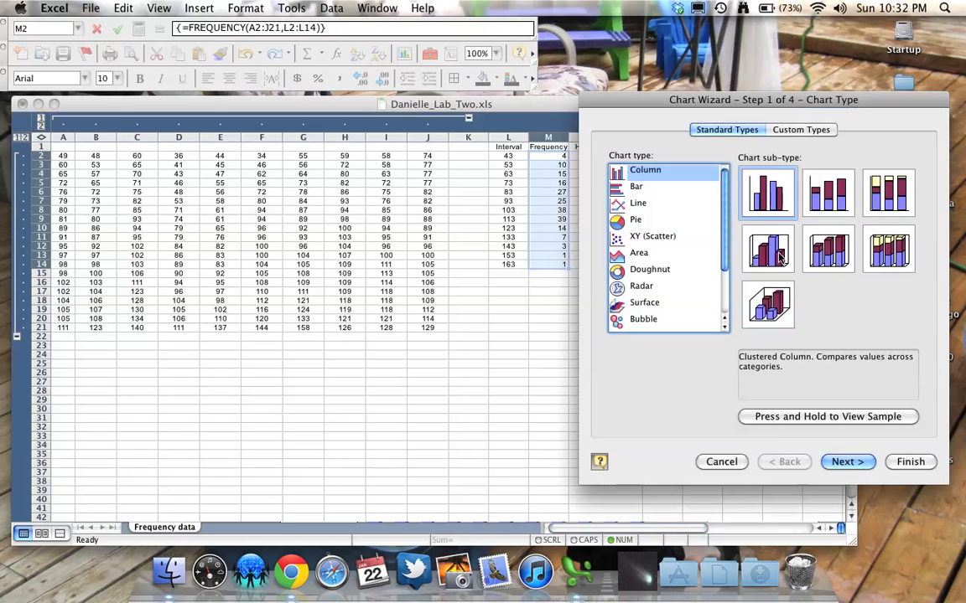
left_click(768, 249)
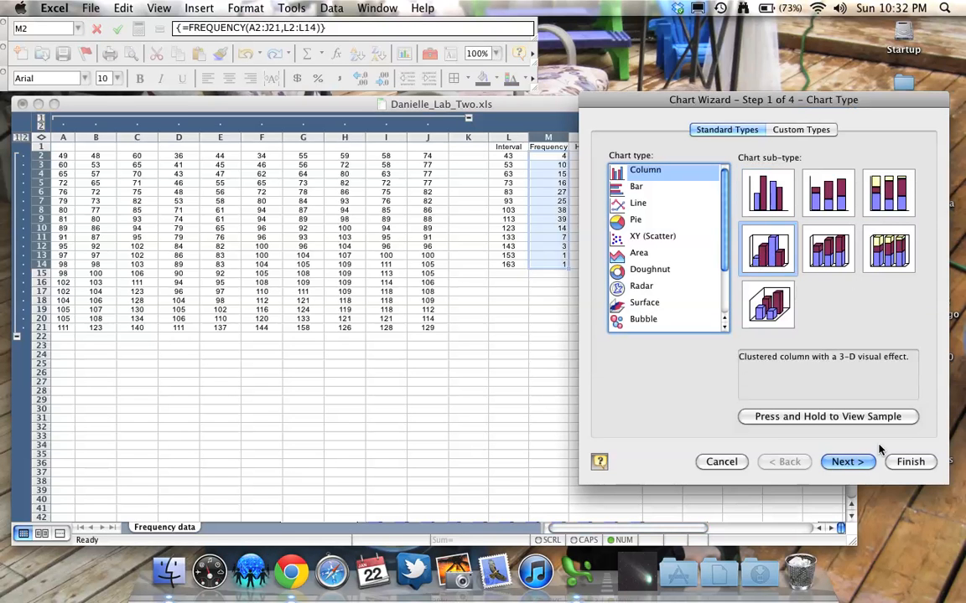
left_click(846, 462)
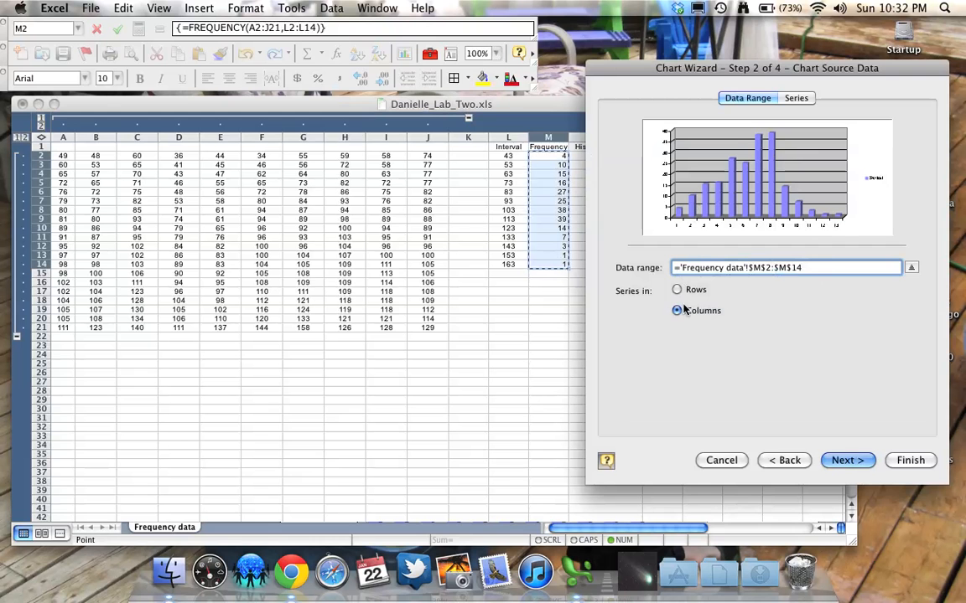
- Set the chart's data series to be read in Columns
left_click(677, 288)
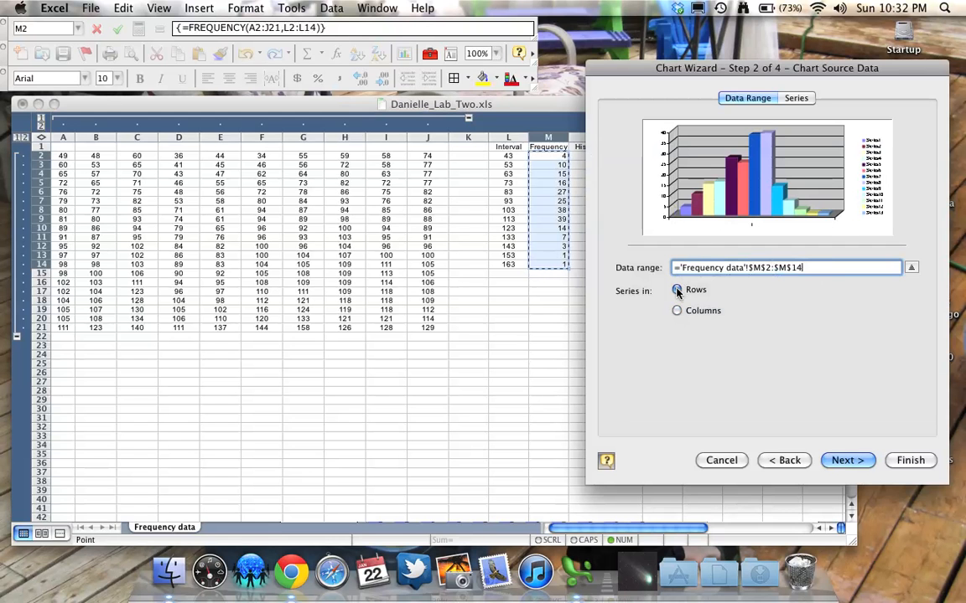
left_click(677, 310)
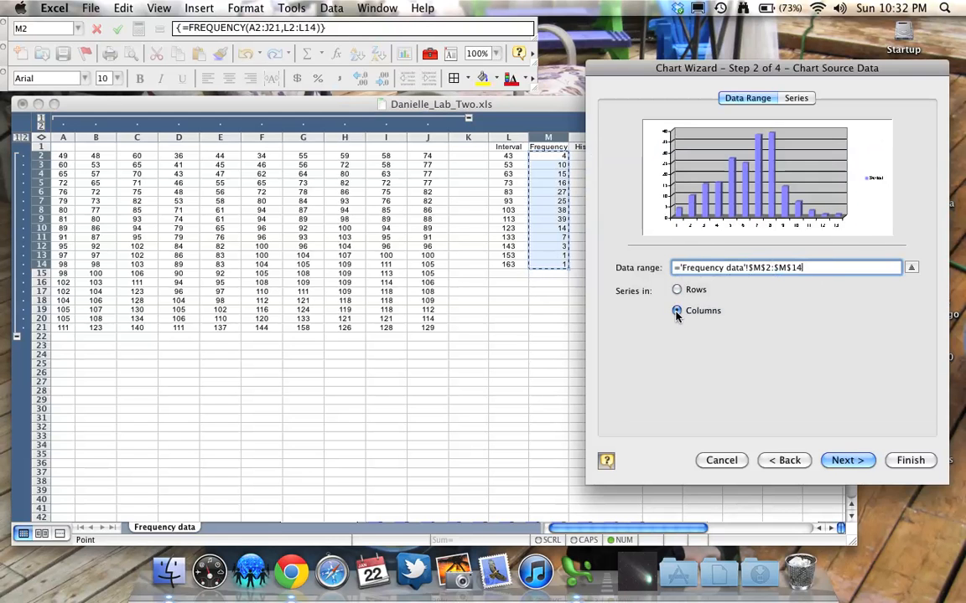
left_click(677, 310)
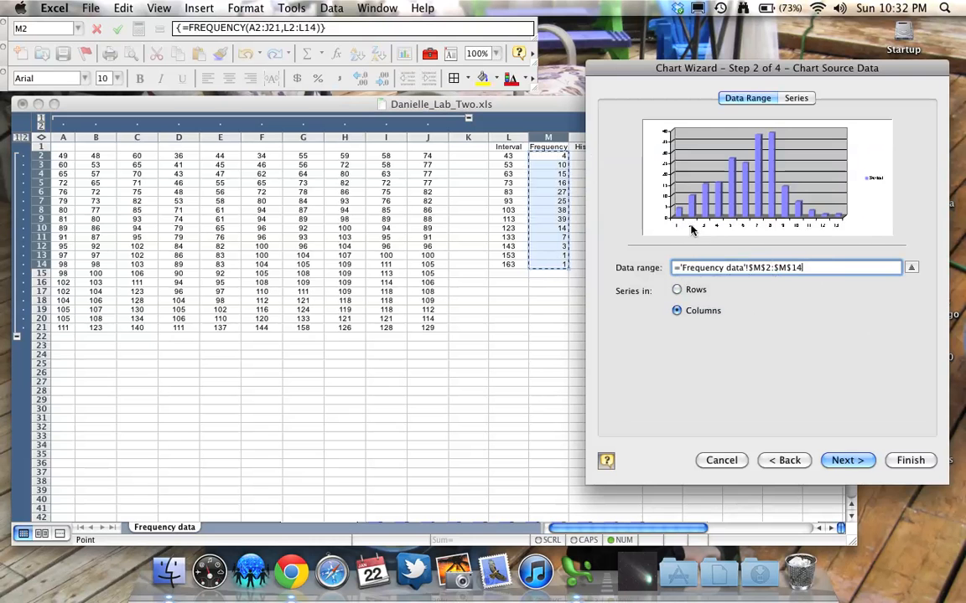
mouse_move(691, 97)
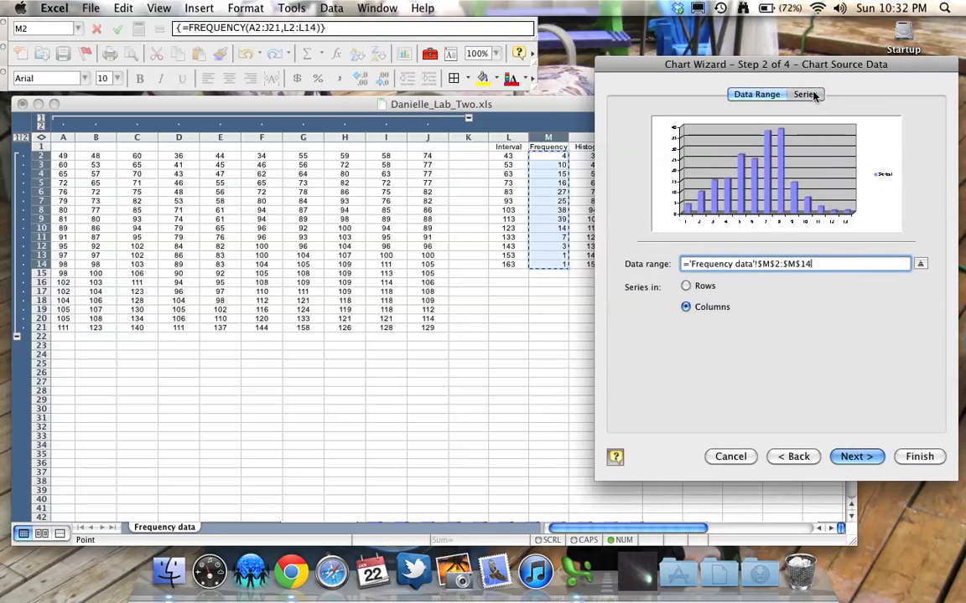
- Name the series Frequency and use the histogram label cells N2:N14 as category axis labels
left_click(805, 94)
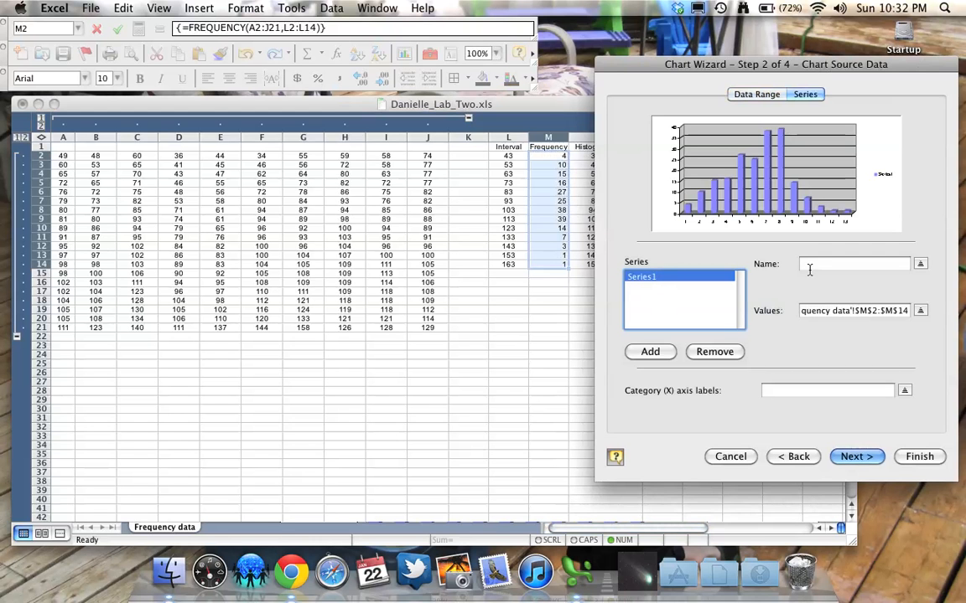
type("Frequency")
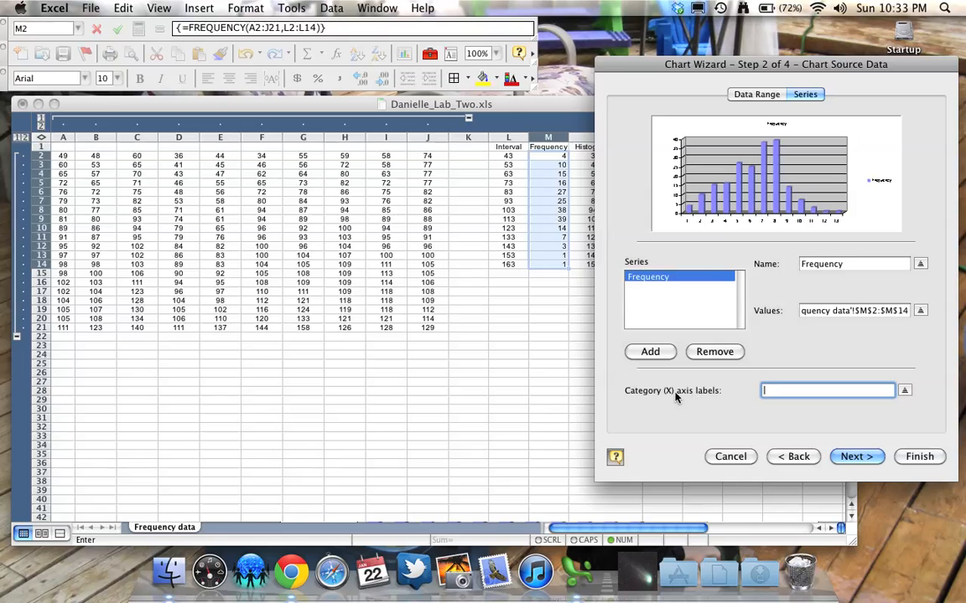
mouse_move(632, 399)
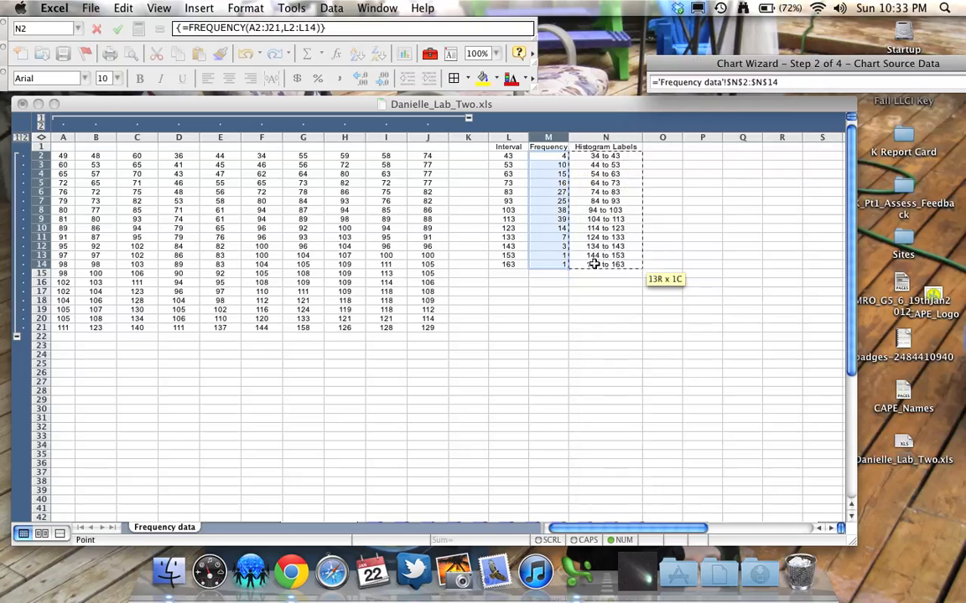
left_click(856, 94)
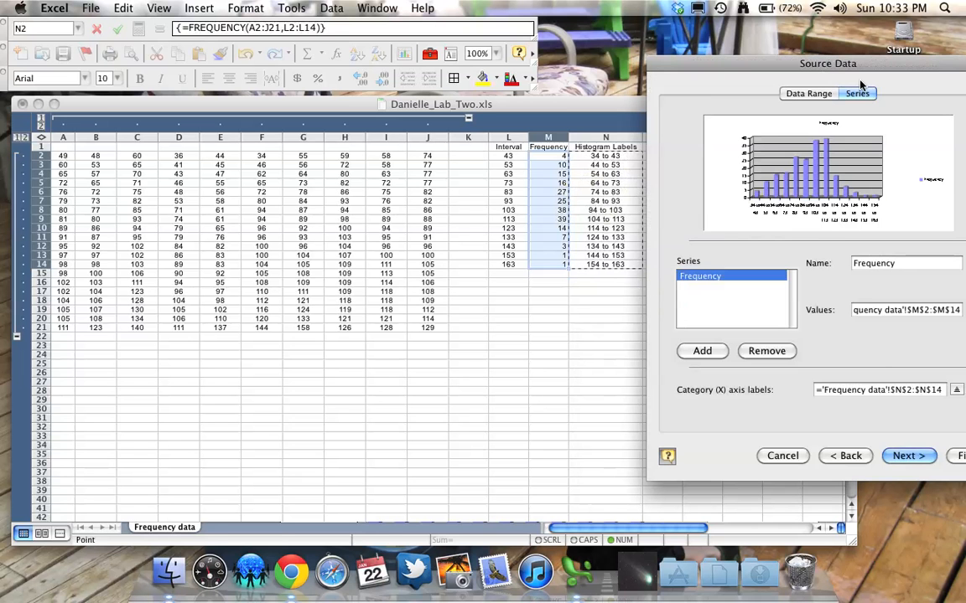
left_click_drag(828, 63, 718, 40)
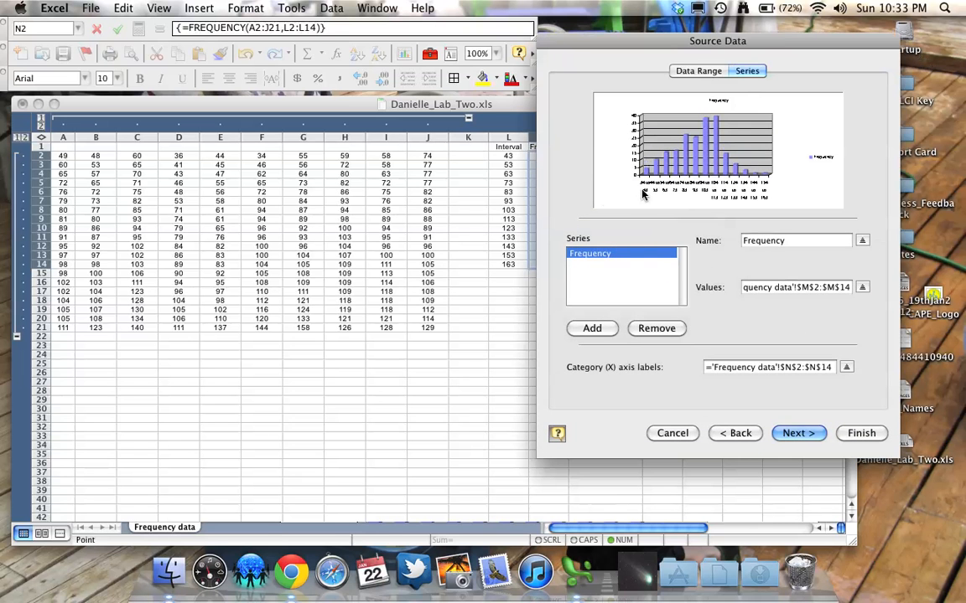
mouse_move(690, 195)
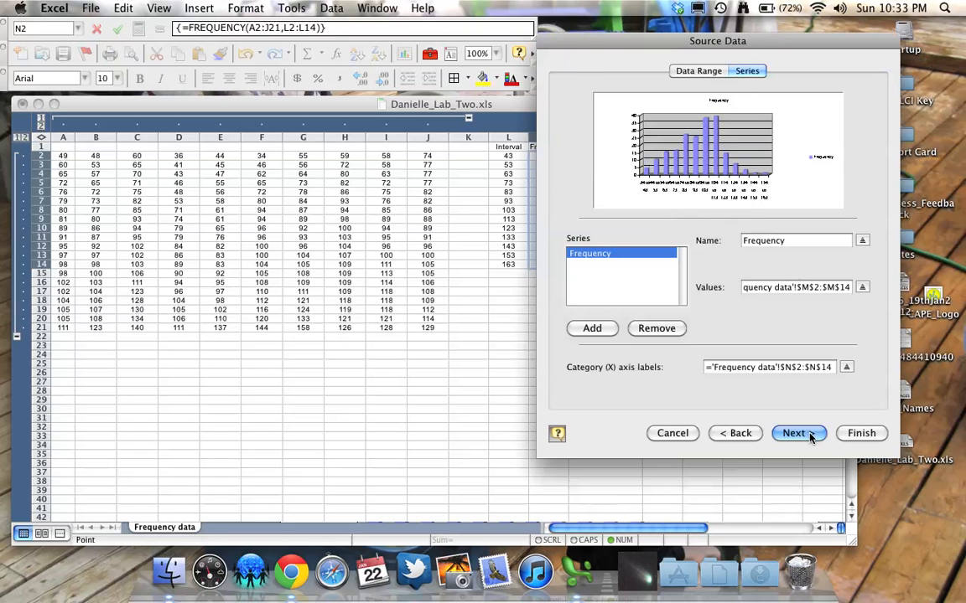
- Title the chart Frequency Histogram and place it as an object in the Frequency data sheet
left_click(793, 433)
type("Frequency His")
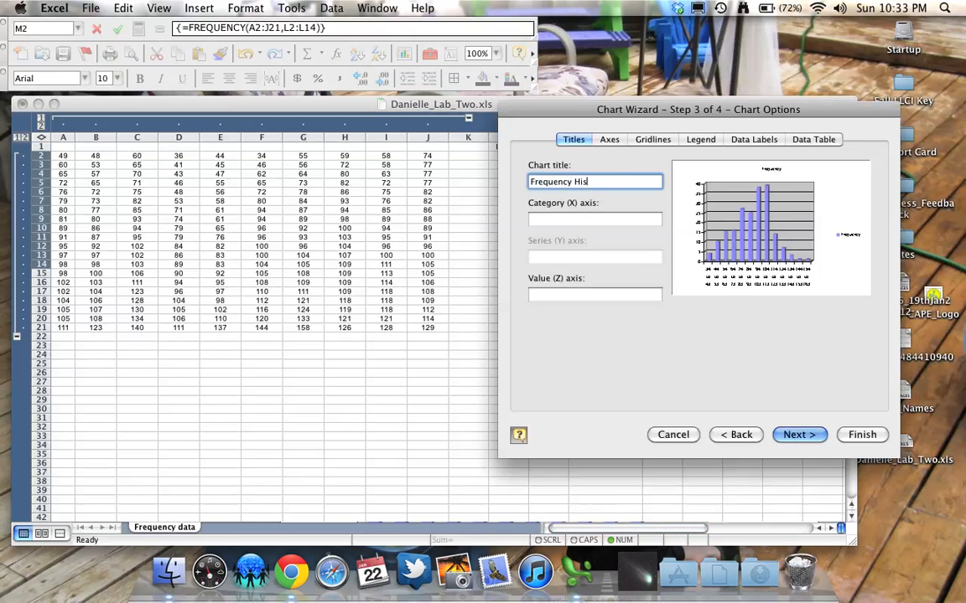
type("togram")
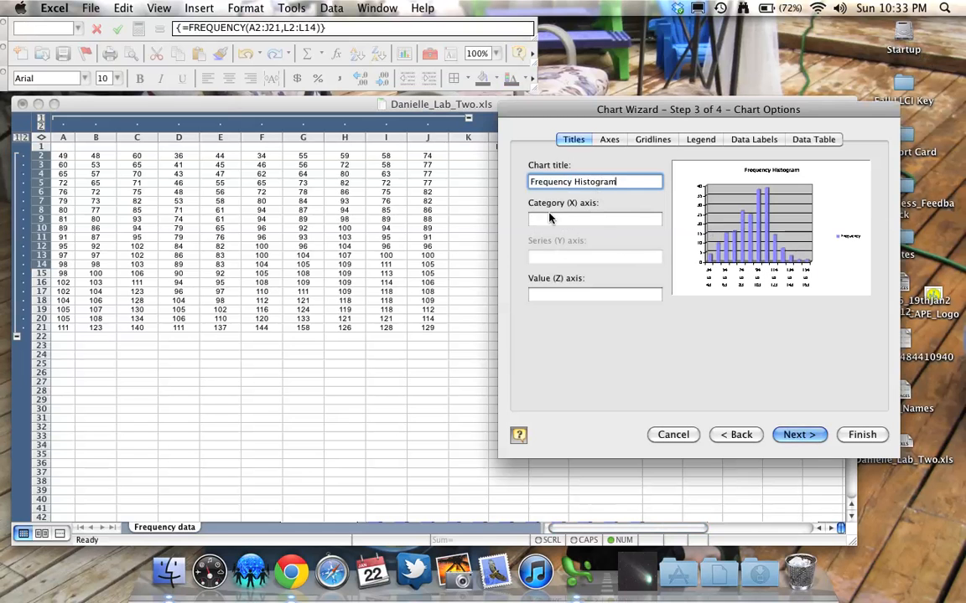
left_click(798, 434)
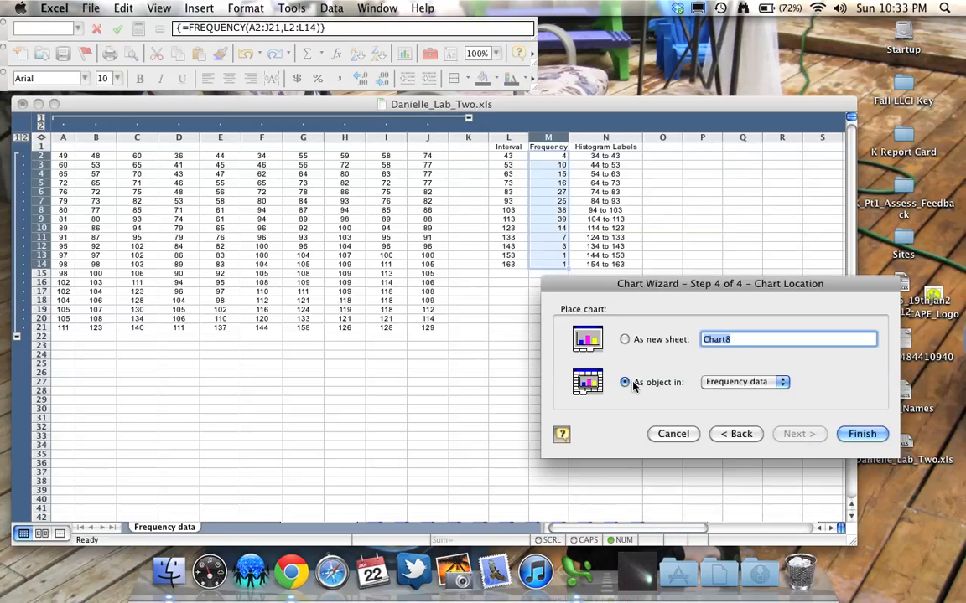
left_click(862, 433)
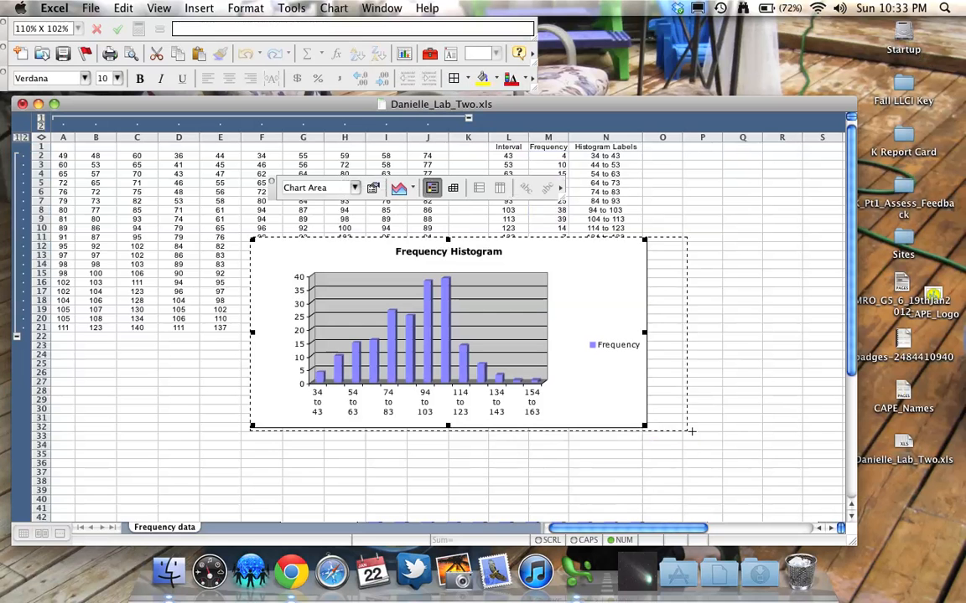
- Move the finished chart below the data and enlarge it so its labels read clearly
left_click_drag(644, 426, 758, 476)
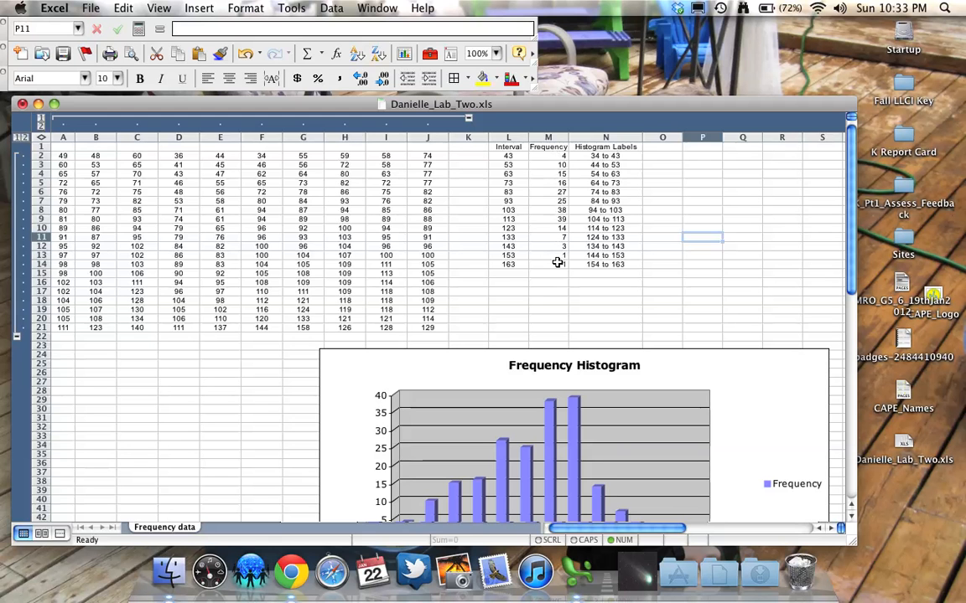
scroll("down", 3)
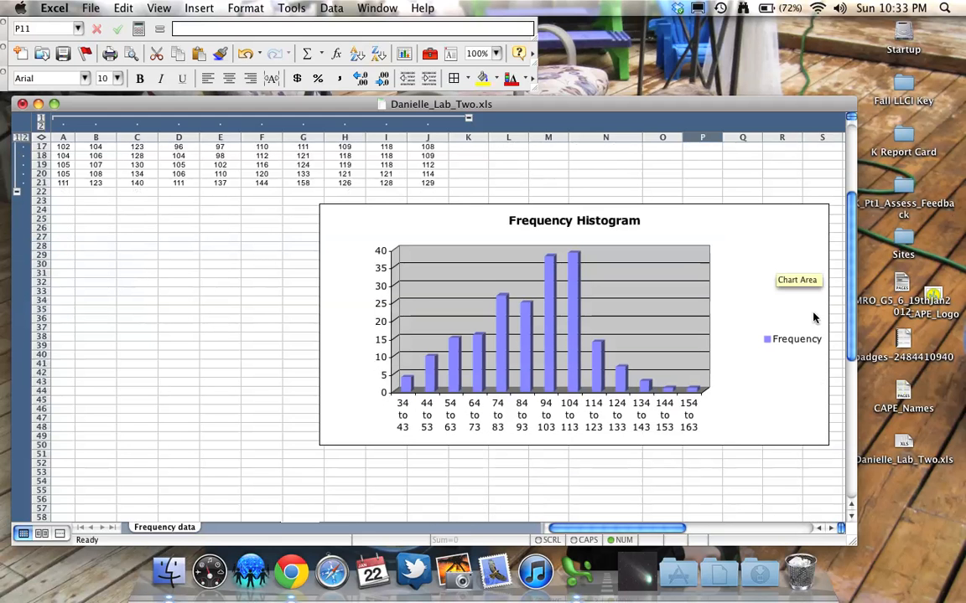
mouse_move(570, 419)
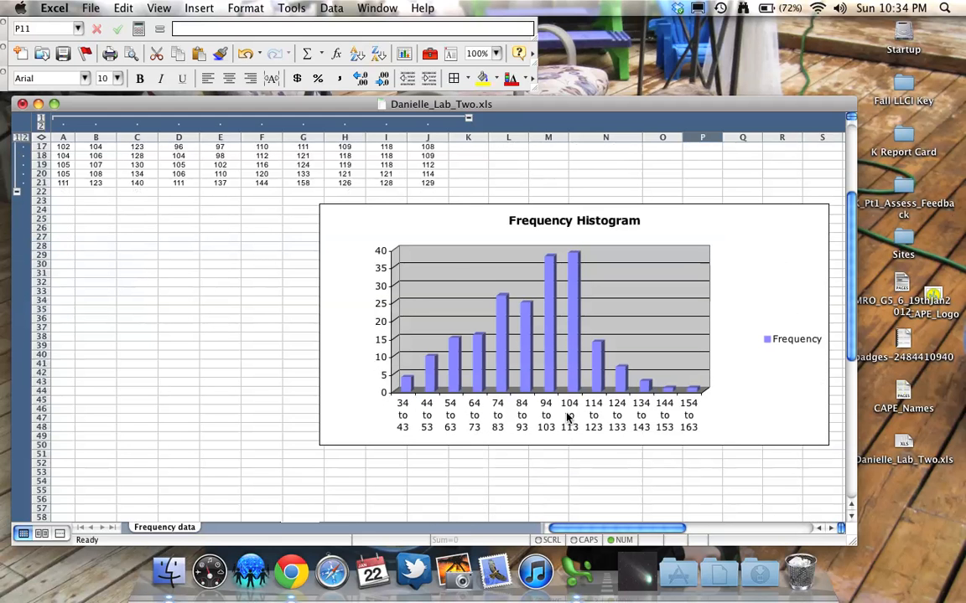